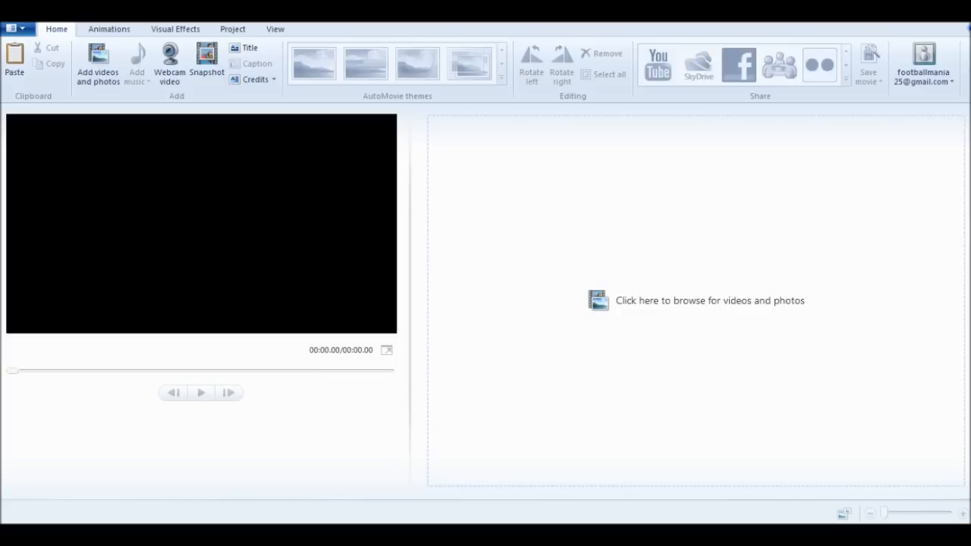
pyautogui.moveTo(97, 61)
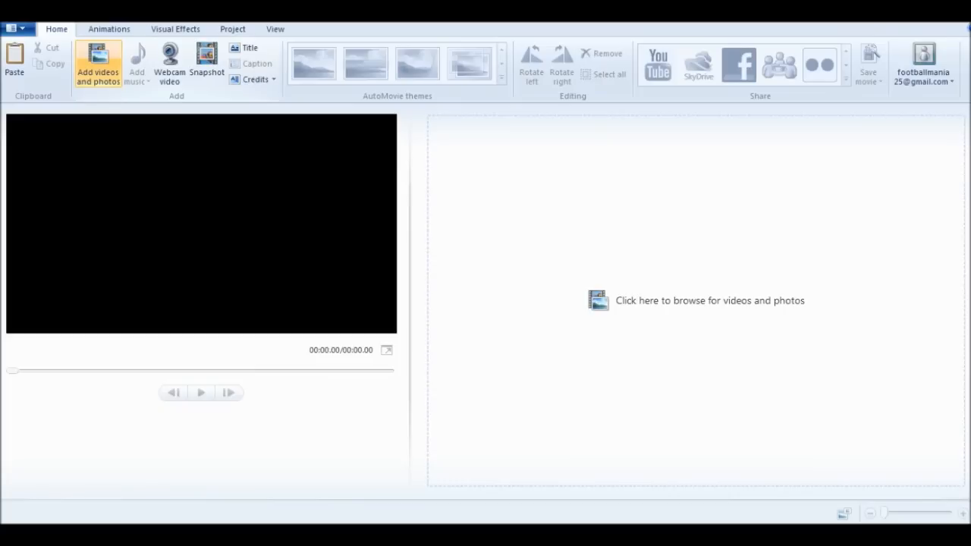
# Step: Bring up the Add videos and photos browser from the Home tab
pyautogui.click(97, 61)
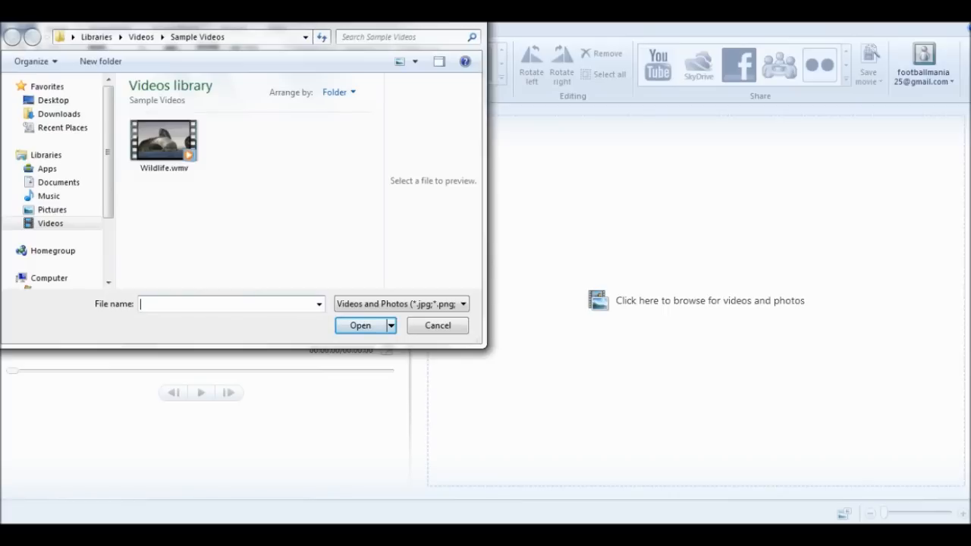
# Step: Import Wildlife.wmv from Sample Videos as a 30-second storyboard item
pyautogui.click(164, 139)
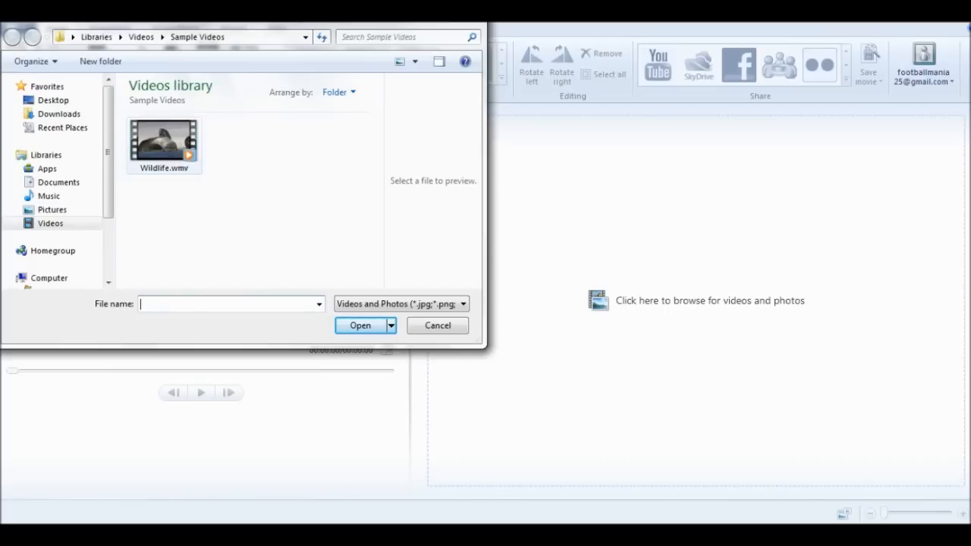
pyautogui.click(436, 324)
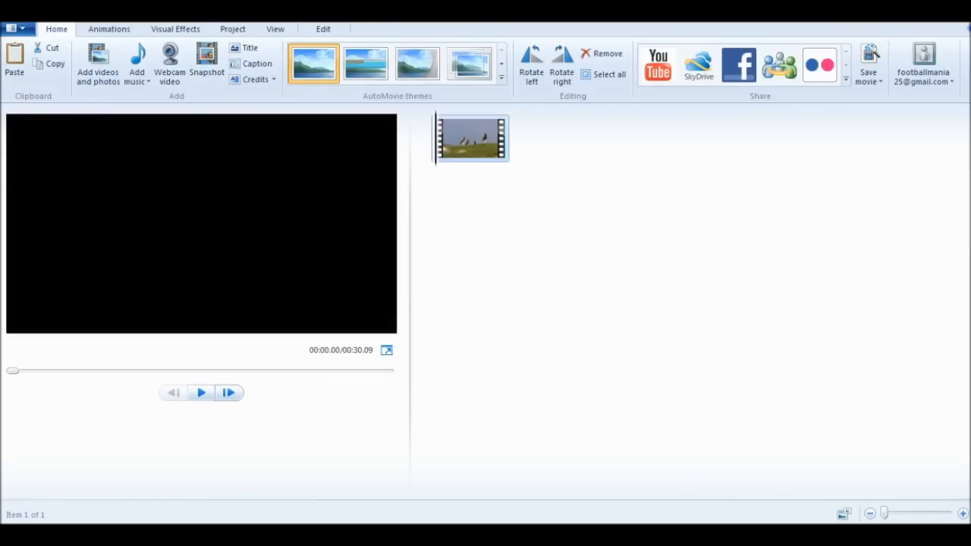
# Step: Preview the clip and stop at about 4.15 s where the horse footage ends, with Video Tools Edit ready
pyautogui.click(200, 393)
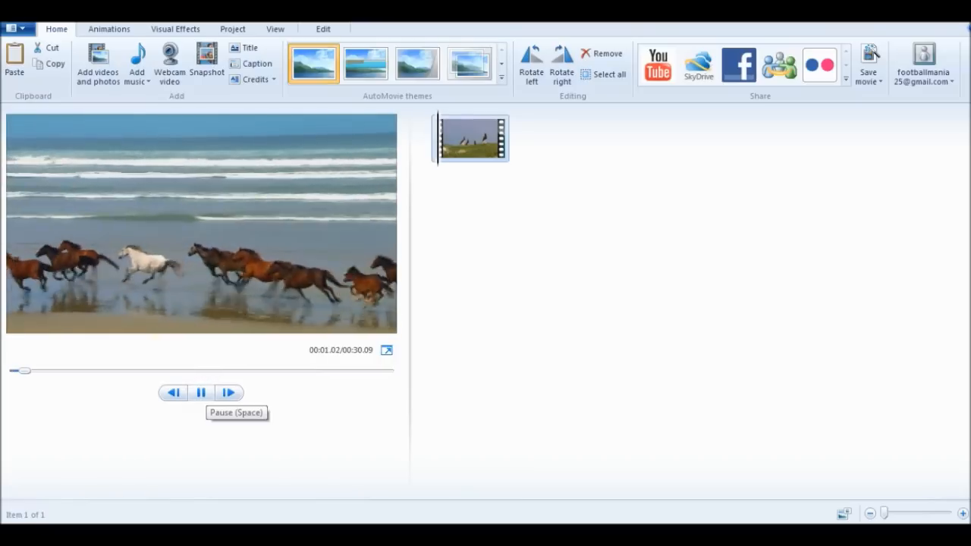
pyautogui.click(201, 391)
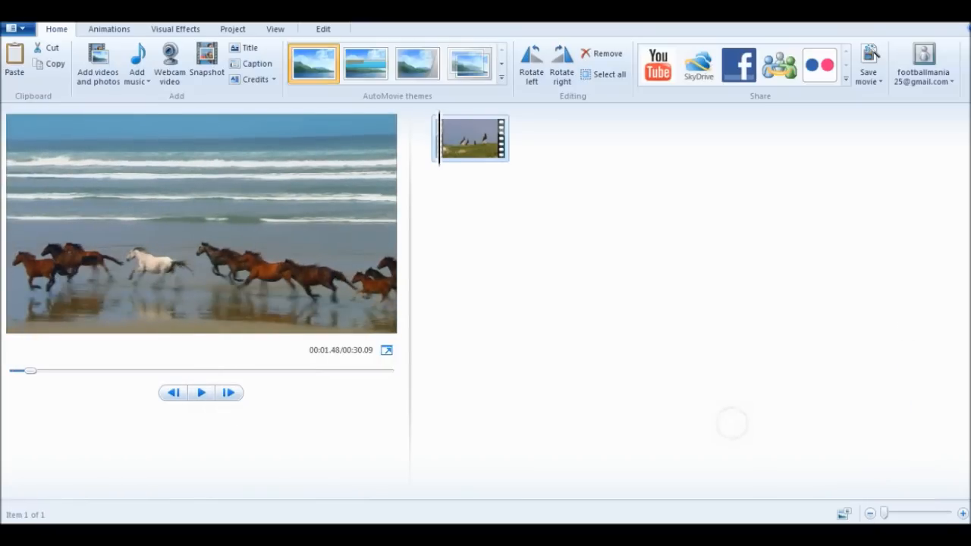
pyautogui.click(200, 393)
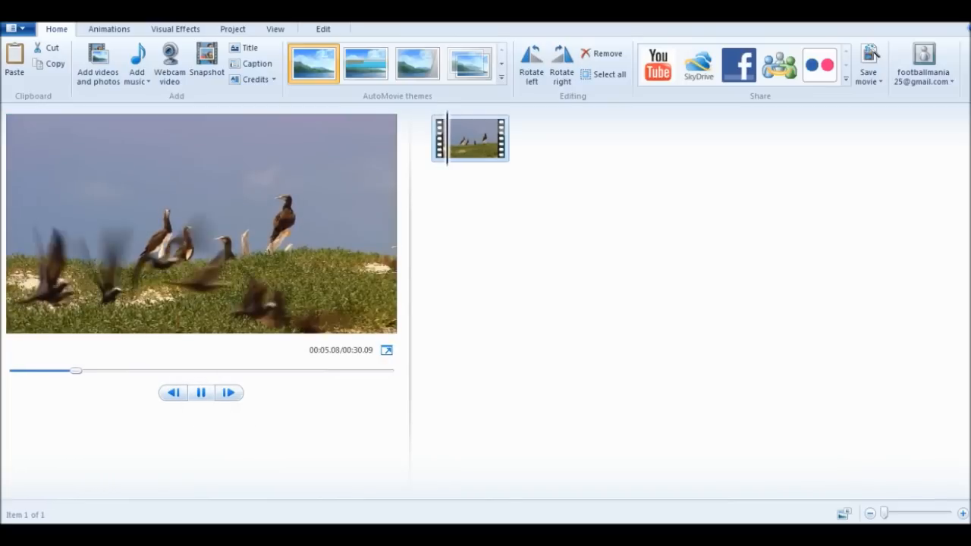
pyautogui.click(200, 393)
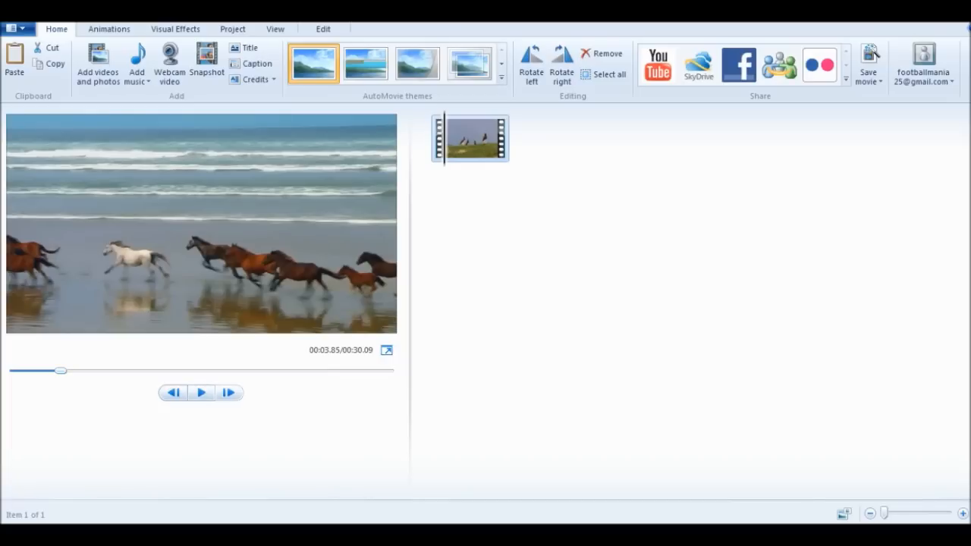
pyautogui.moveTo(229, 393)
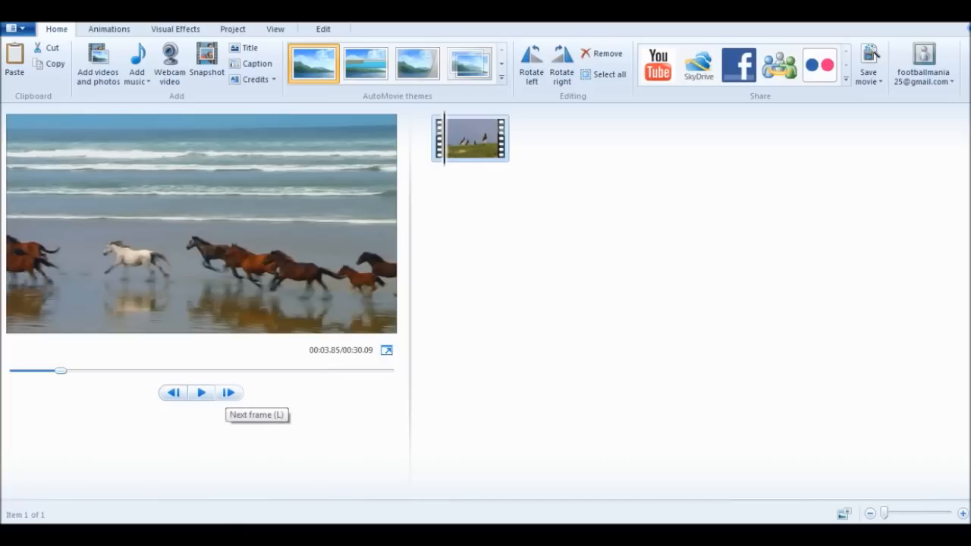
pyautogui.click(229, 392)
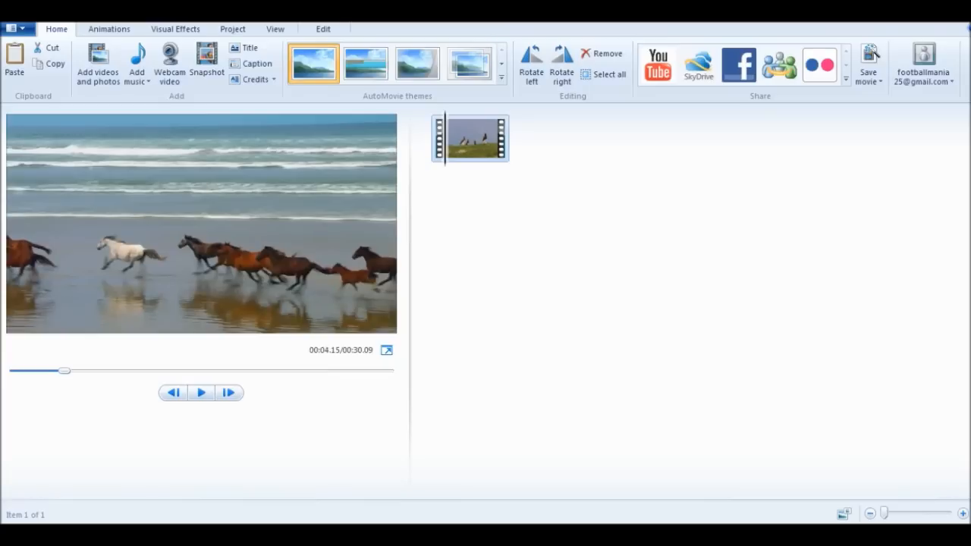
pyautogui.click(322, 28)
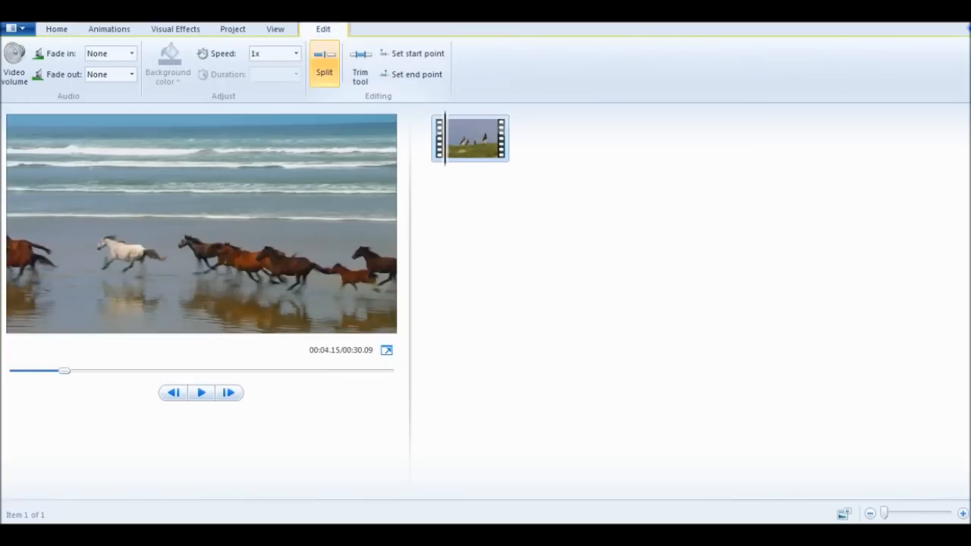
# Step: Split at about 4 s, then preview the second clip and pause near 7.13 s where the seals start
pyautogui.click(323, 63)
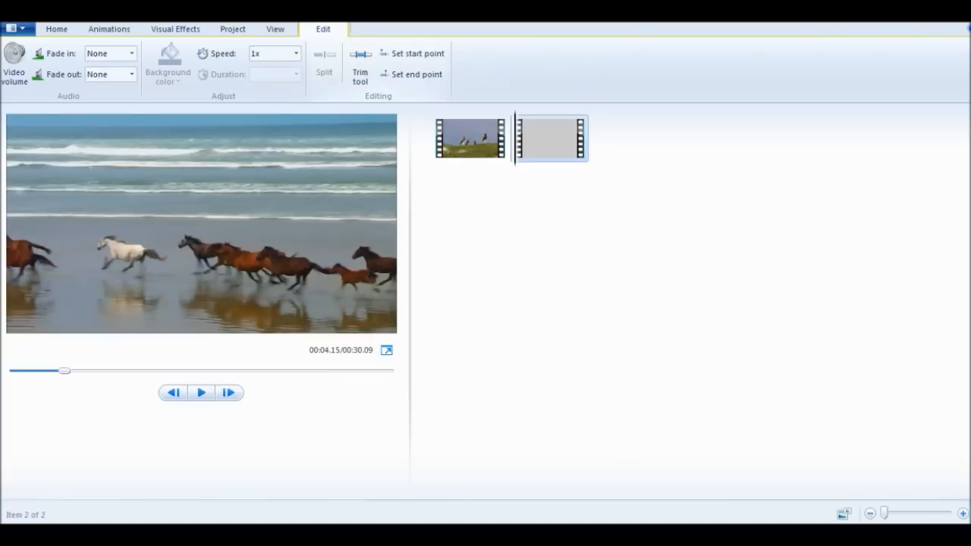
pyautogui.click(200, 392)
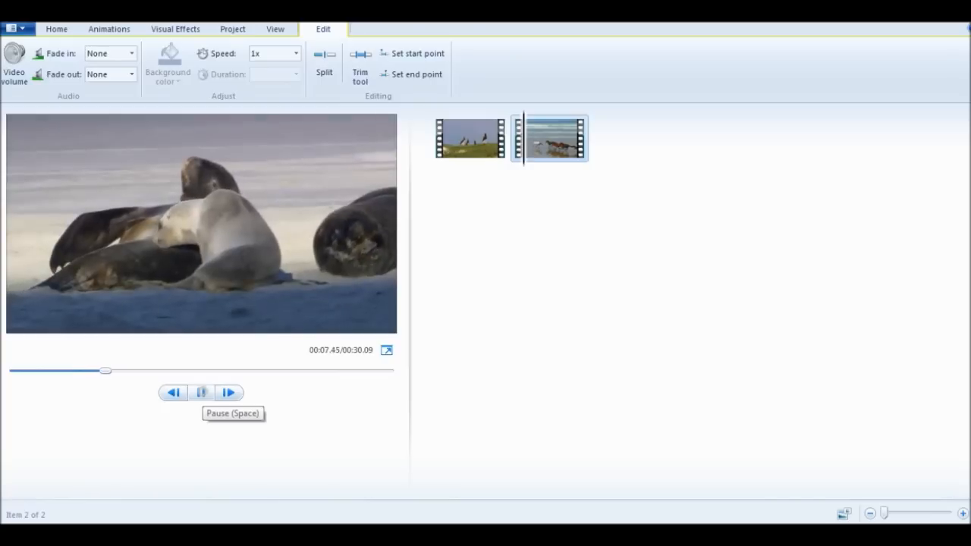
pyautogui.click(200, 393)
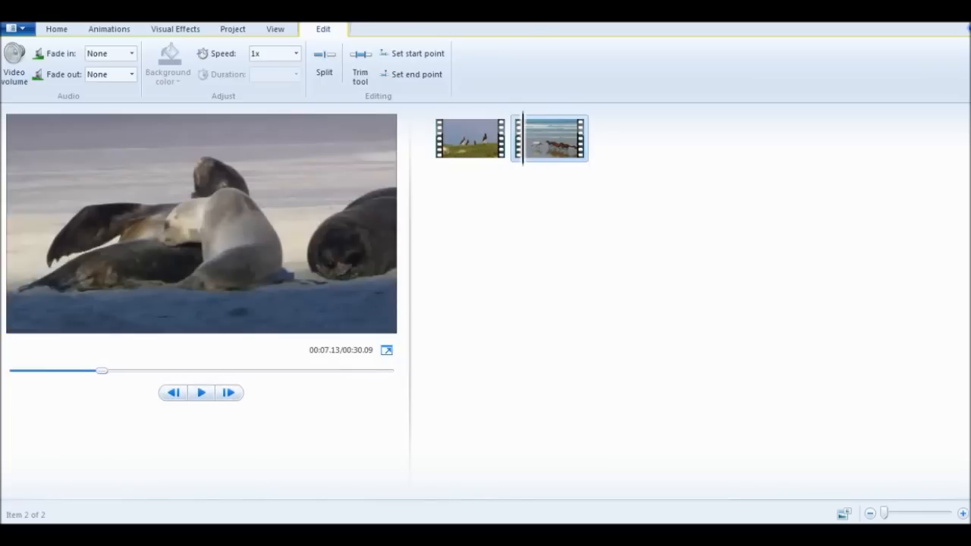
pyautogui.moveTo(322, 60)
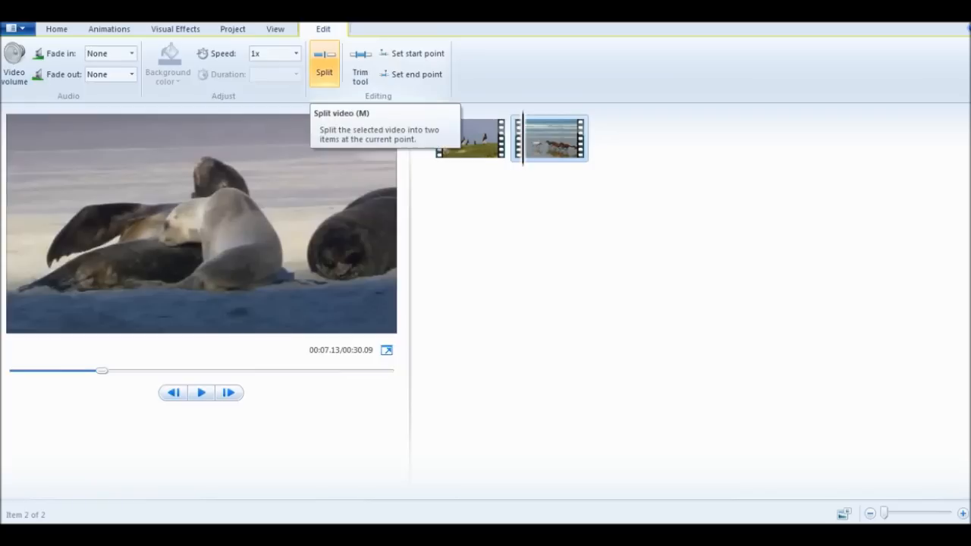
# Step: Split where the seals begin and select the middle bird clip for removal
pyautogui.click(322, 60)
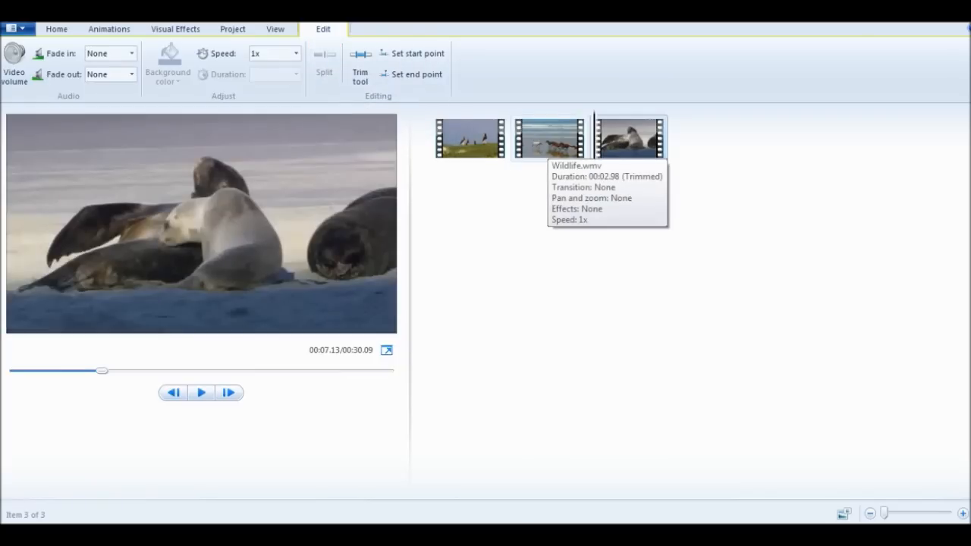
pyautogui.click(630, 138)
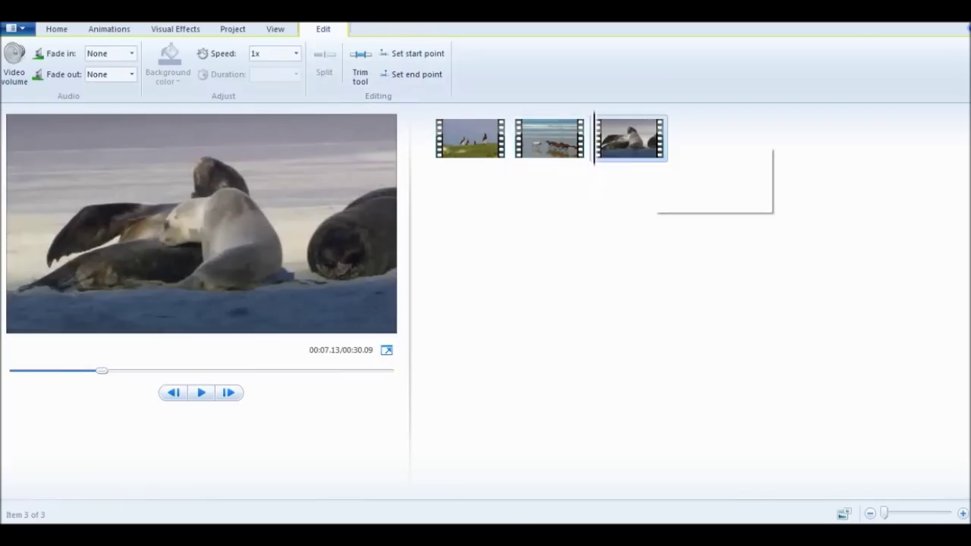
pyautogui.moveTo(549, 140)
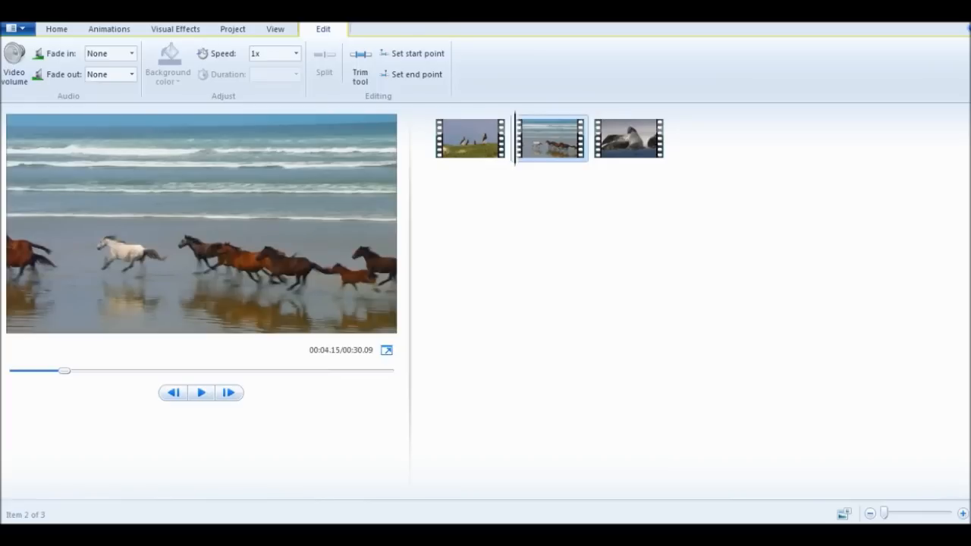
pyautogui.rightClick(549, 136)
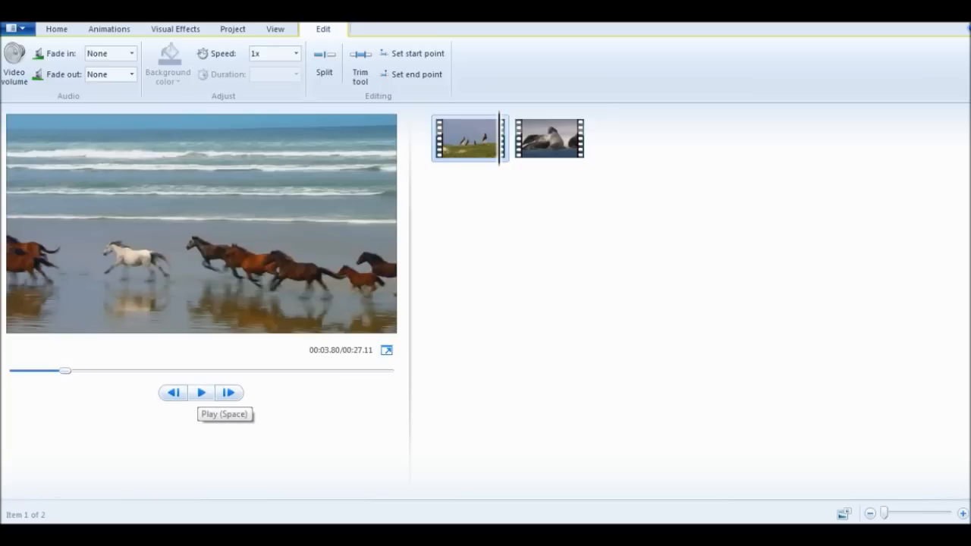
pyautogui.click(200, 392)
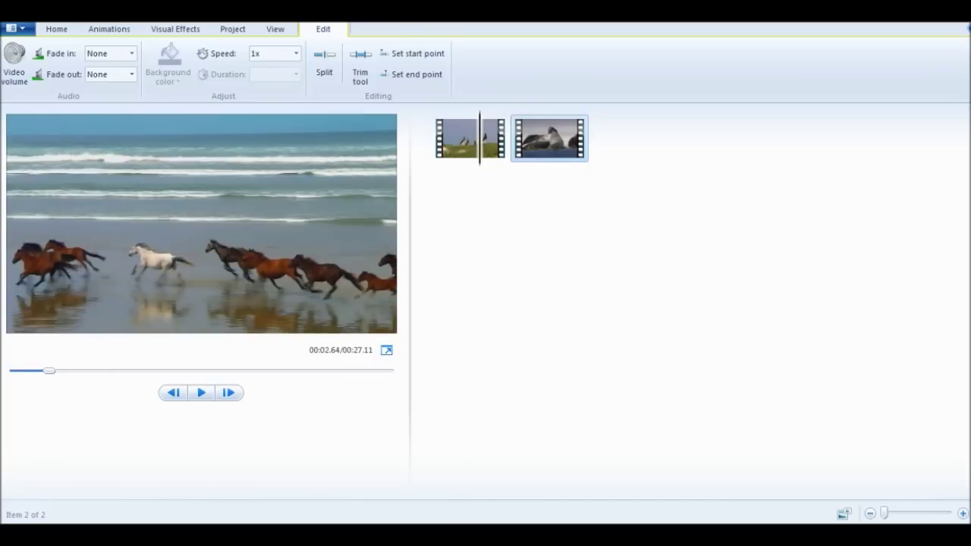
pyautogui.click(200, 393)
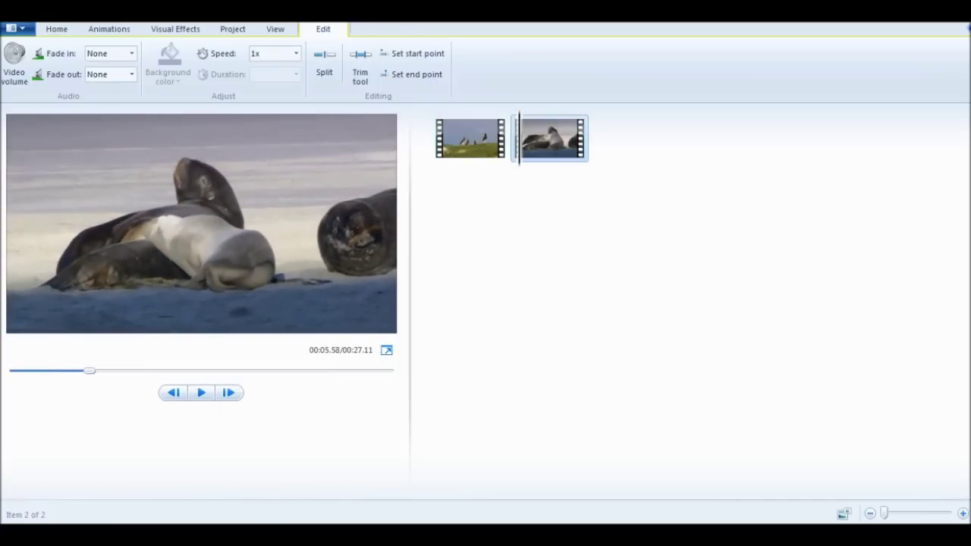
pyautogui.click(201, 393)
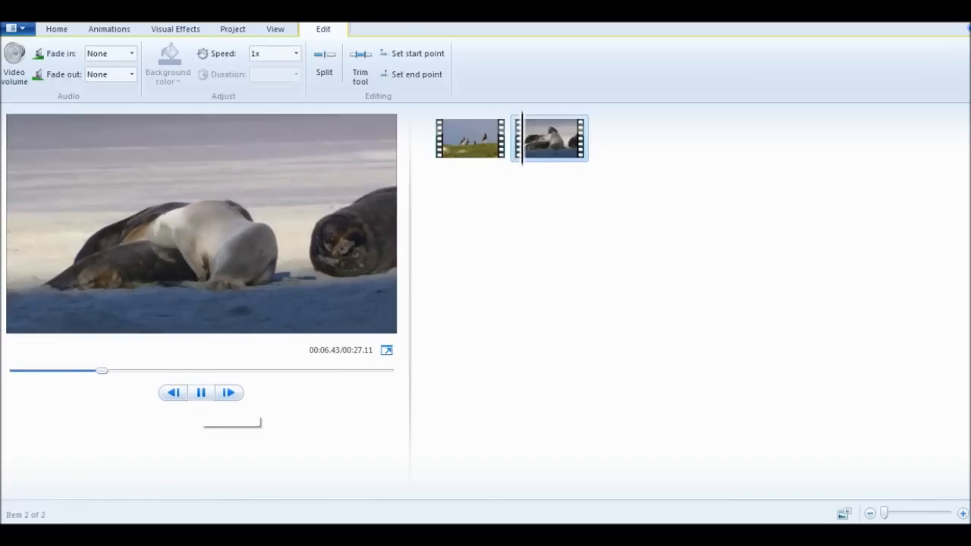
pyautogui.click(200, 391)
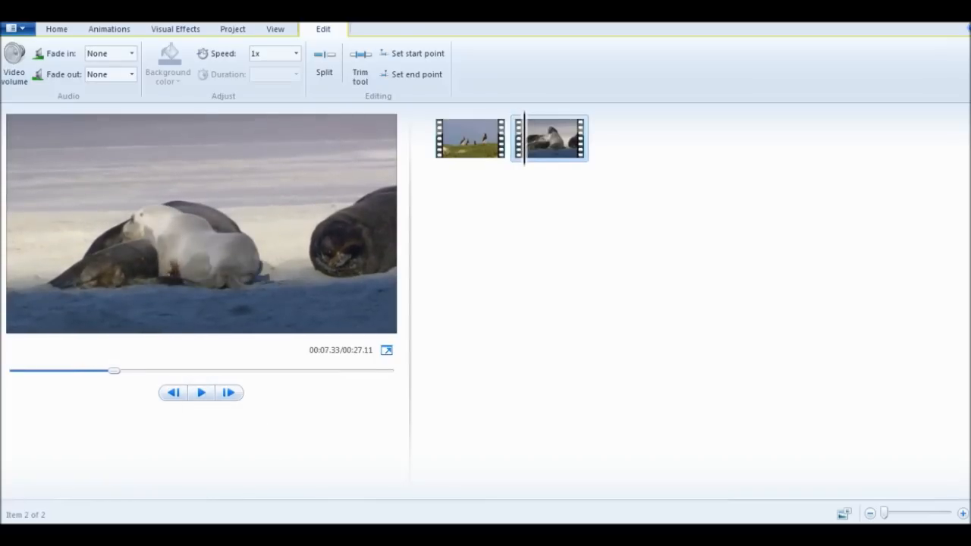